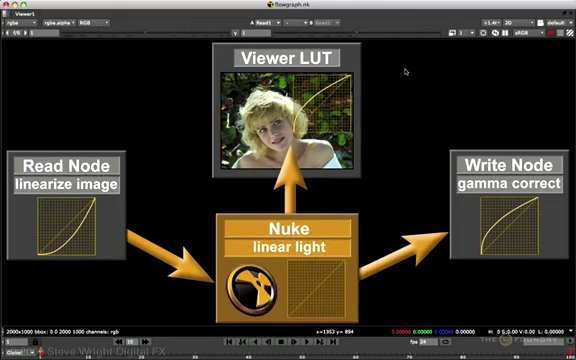
Restore the Viewer layout and show the Write node's properties beside the gamma-correction backdrop.
click(560, 30)
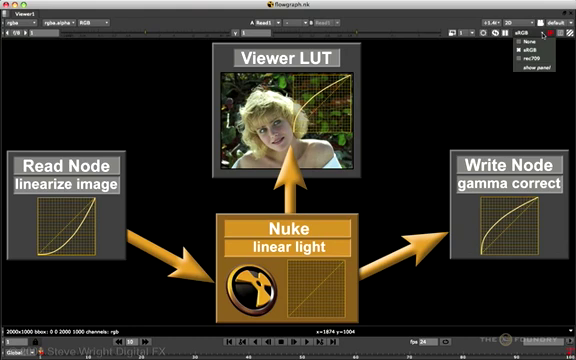
click(544, 48)
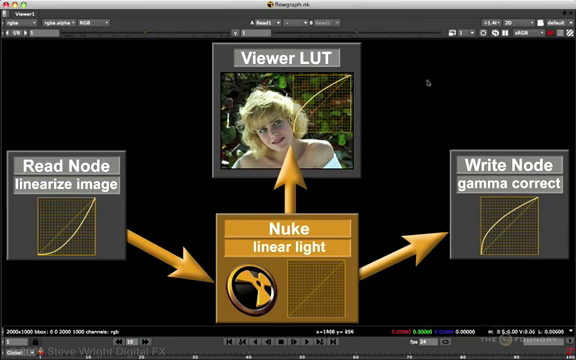
click(548, 32)
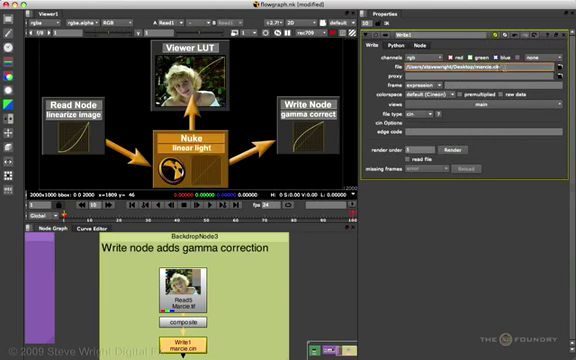
click(450, 66)
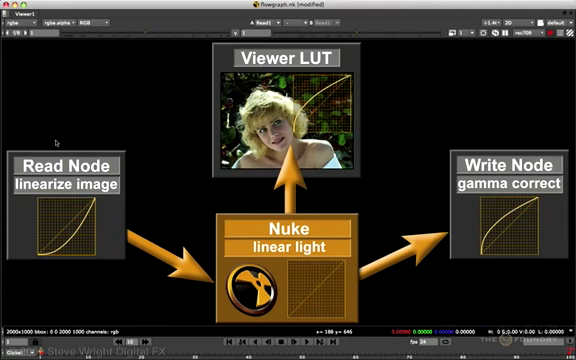
mouse_move(96, 188)
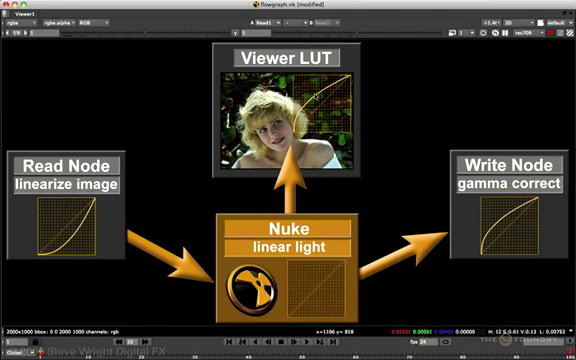
mouse_move(368, 272)
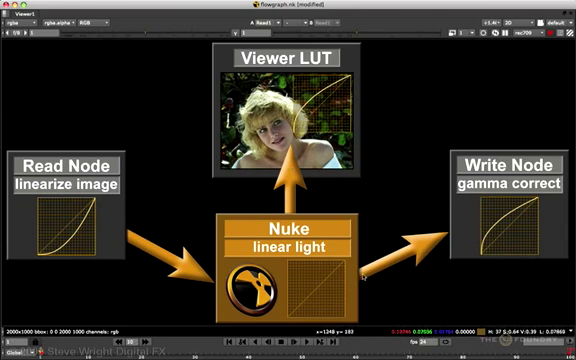
mouse_move(494, 204)
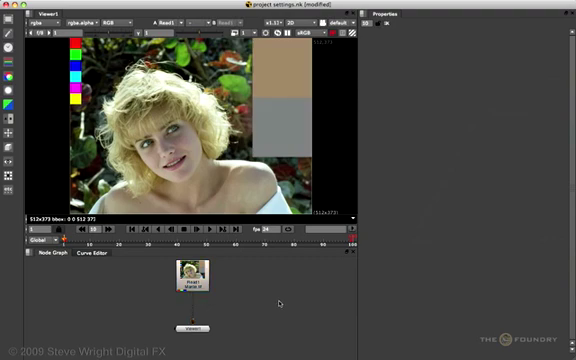
mouse_move(288, 300)
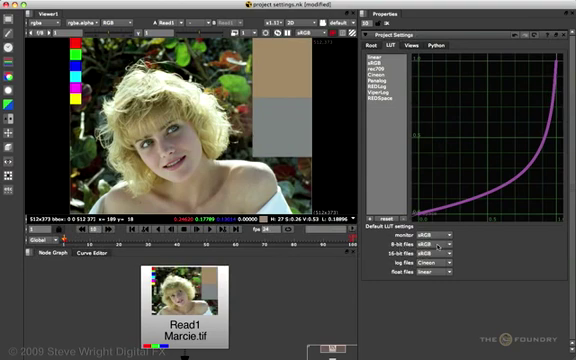
mouse_move(438, 248)
text(My LUT)
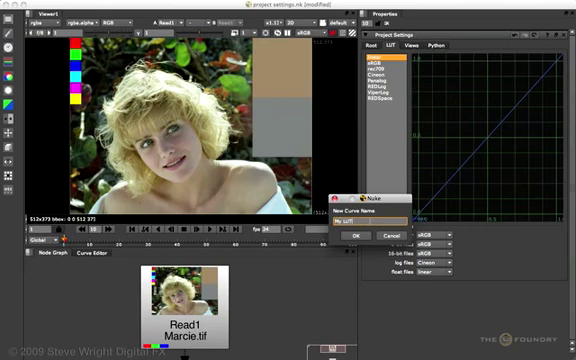
Confirm the new custom LUT's name so it appears in the Project Settings list.
click(350, 236)
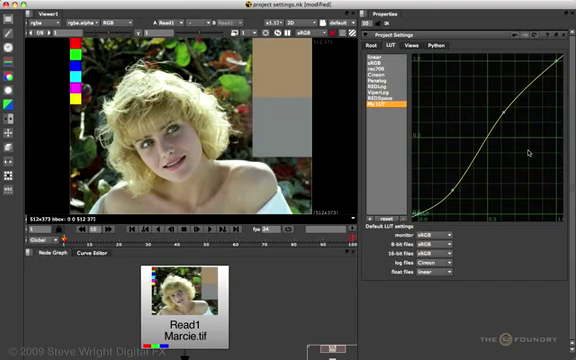
mouse_move(520, 150)
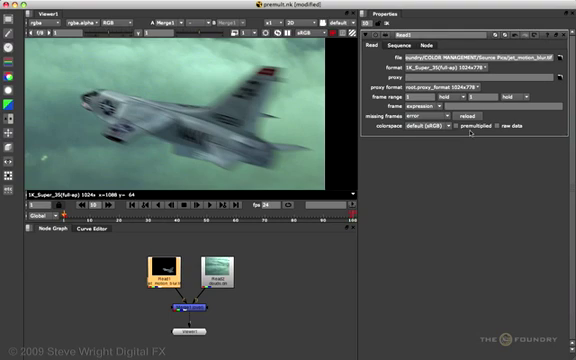
mouse_move(472, 130)
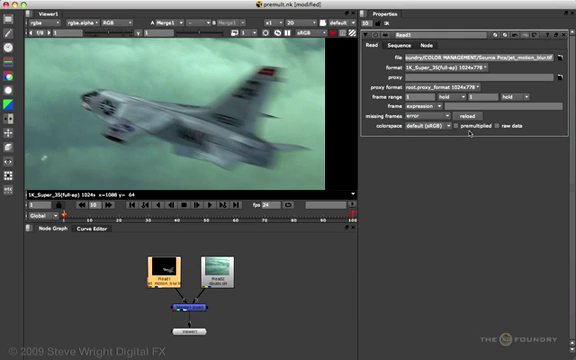